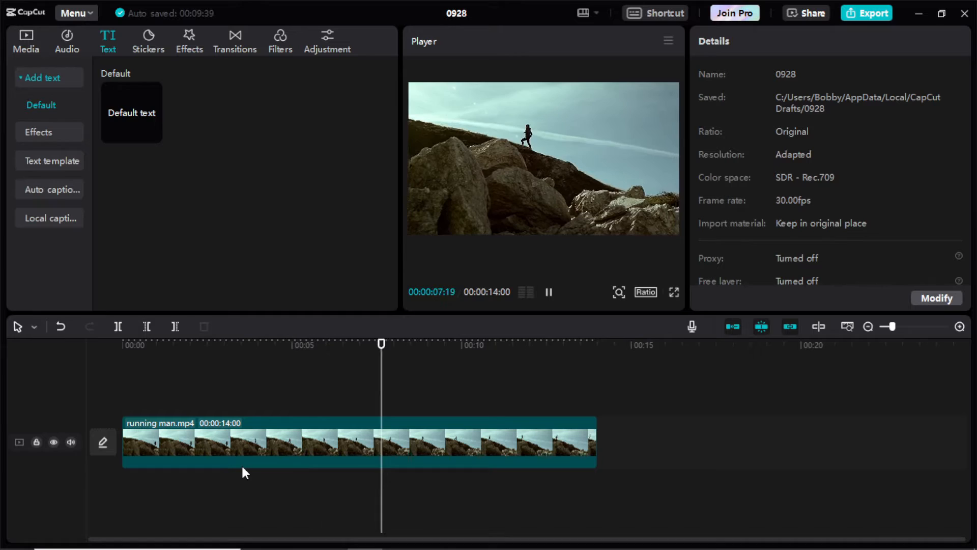
- Add a default text title reading 'Subscribe' stretched to the full length of the video clip
click(131, 112)
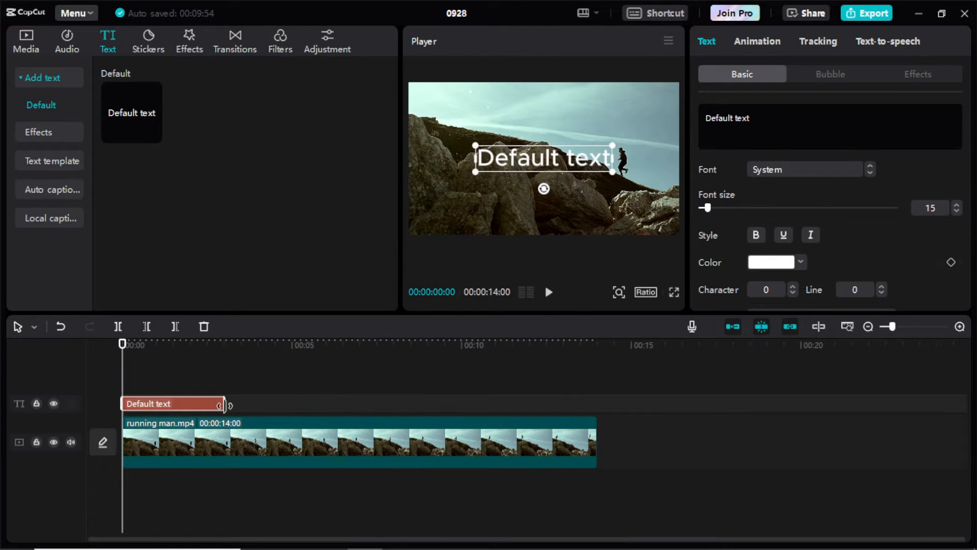
drag(220, 403, 595, 403)
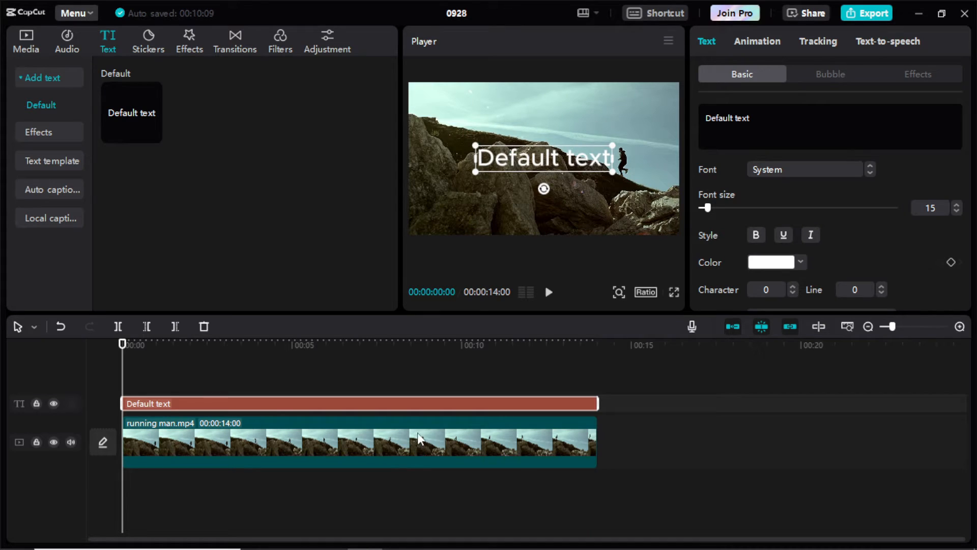
text(Subscribe)
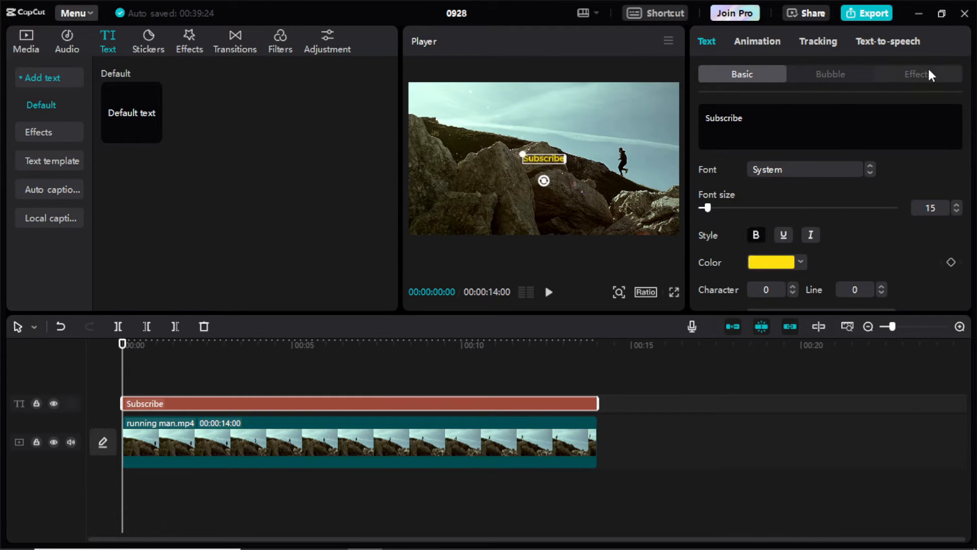
- Apply an ART effect preset to the title and position it just above the runner's head
click(916, 73)
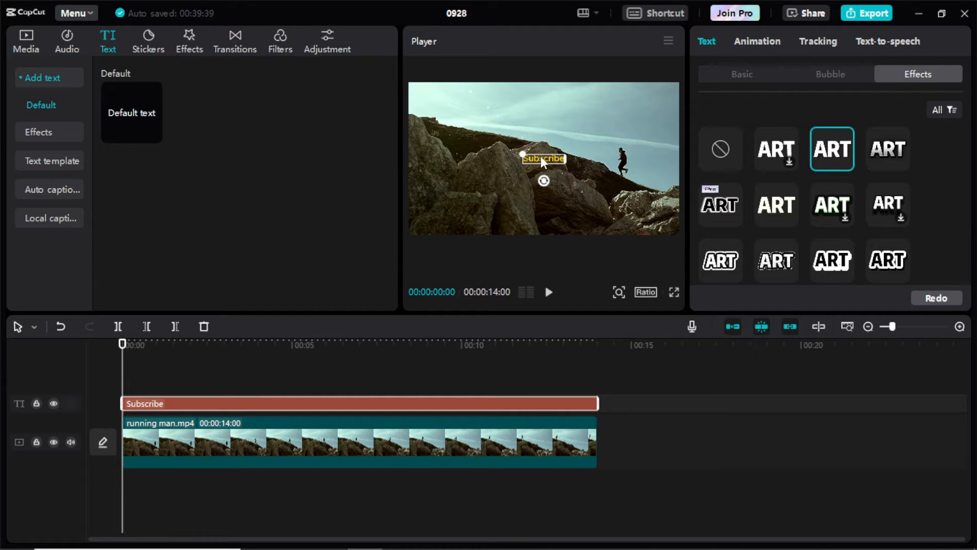
drag(542, 158, 621, 136)
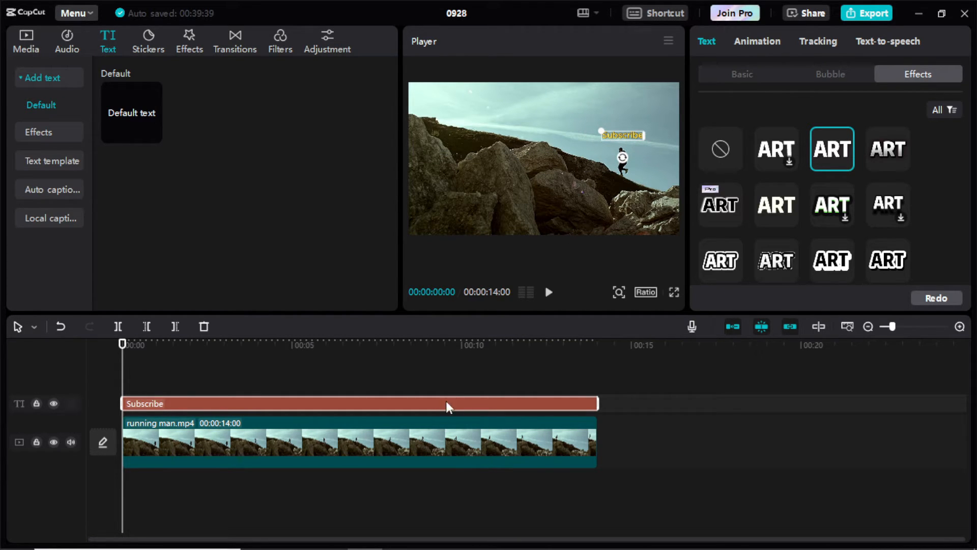
click(818, 41)
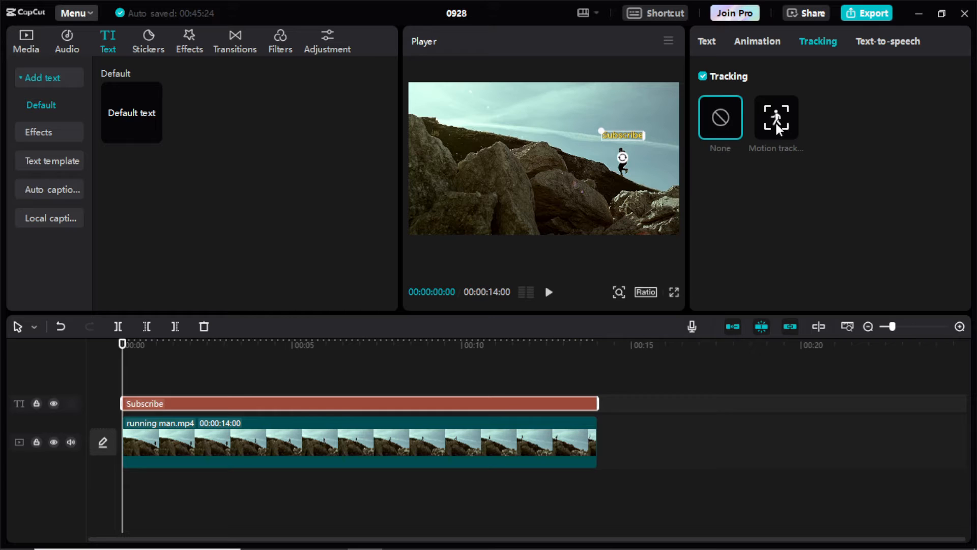
- Enable Motion tracking for the title and frame the running man with the tracking box
click(776, 117)
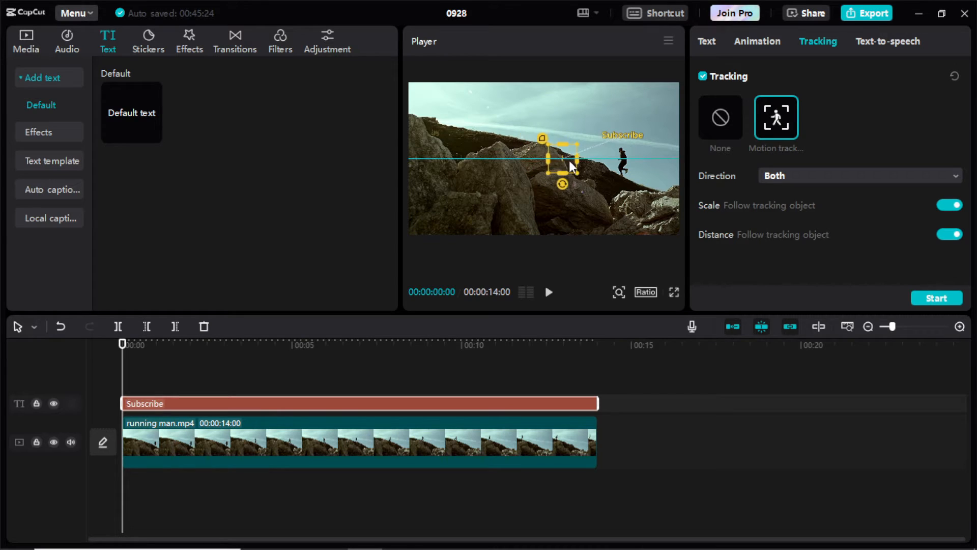
drag(564, 156, 626, 159)
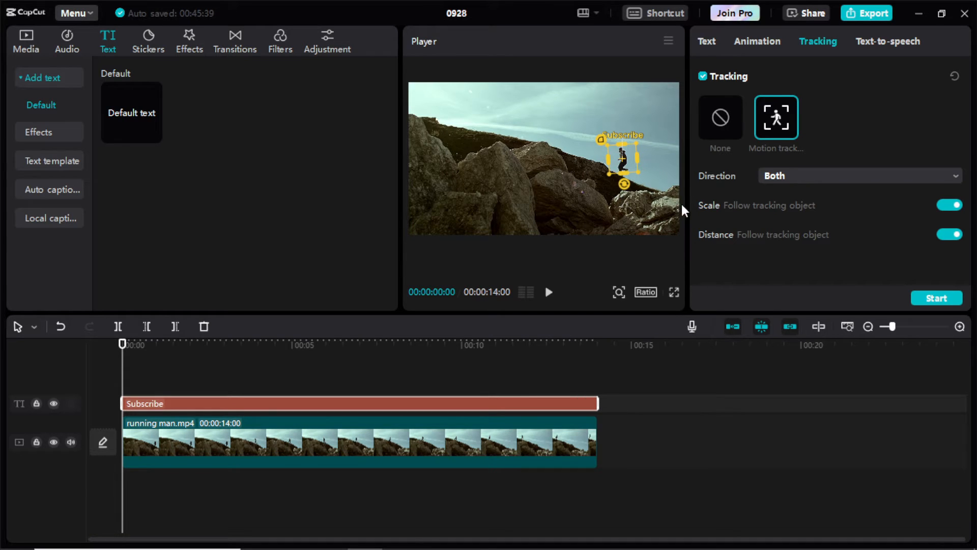
mouse_move(911, 213)
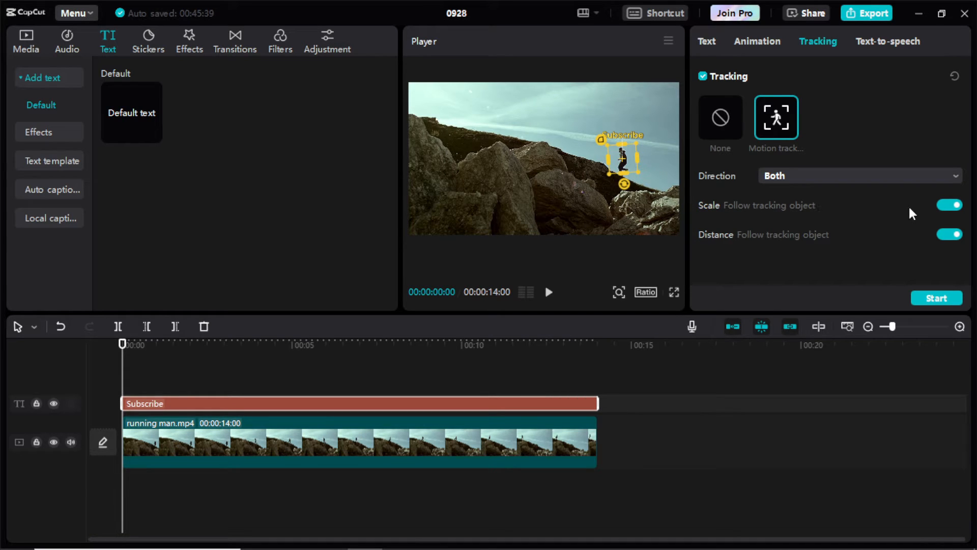
mouse_move(958, 188)
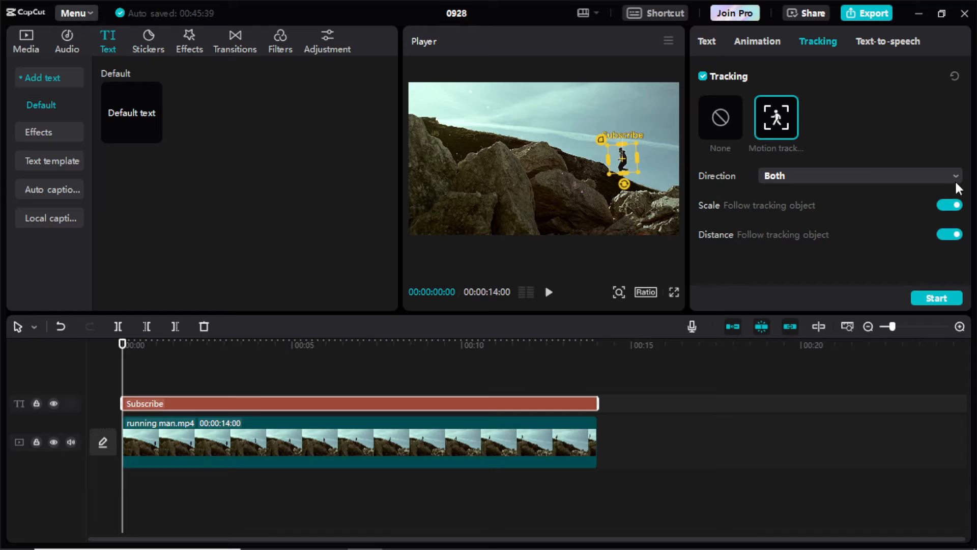
- Set Direction to Both, switch off Scale and Distance following, and start the tracking
click(859, 175)
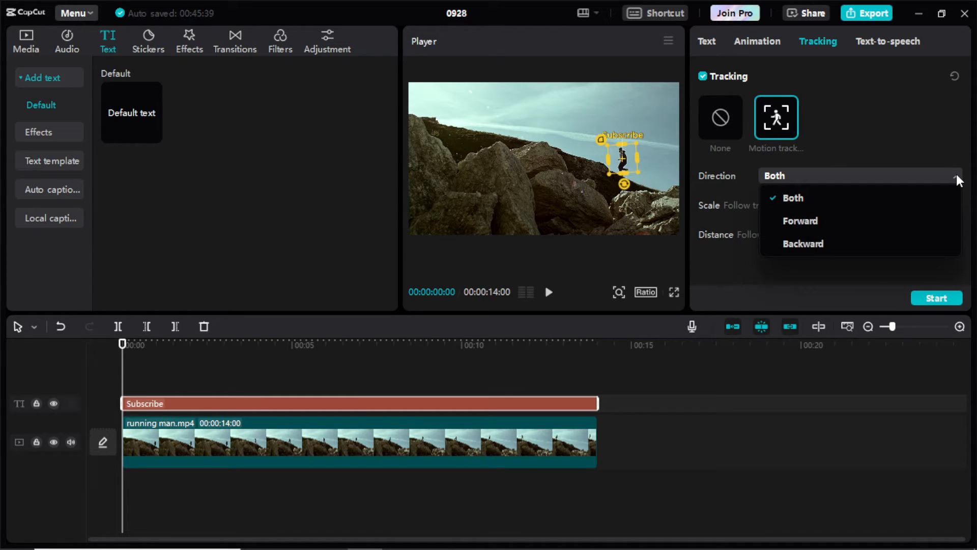
click(792, 197)
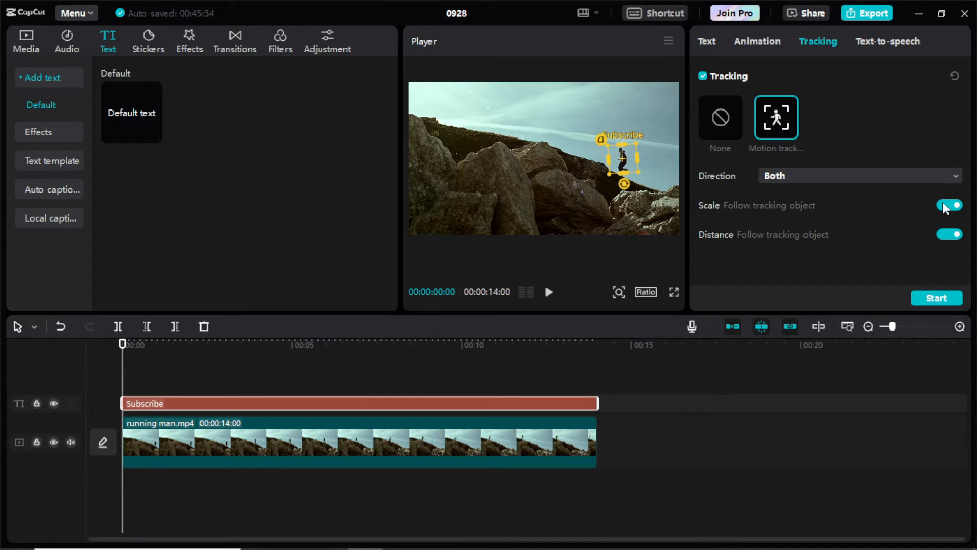
click(950, 205)
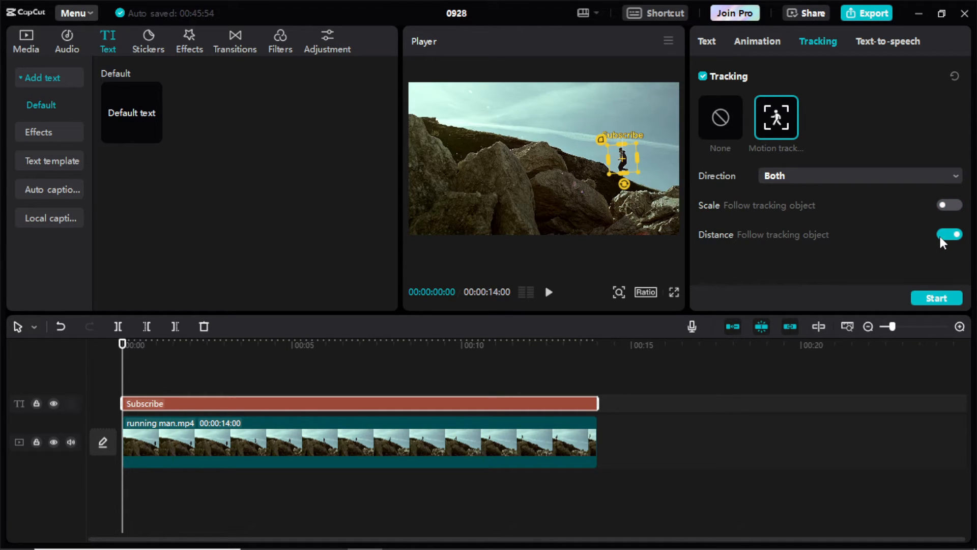
click(948, 234)
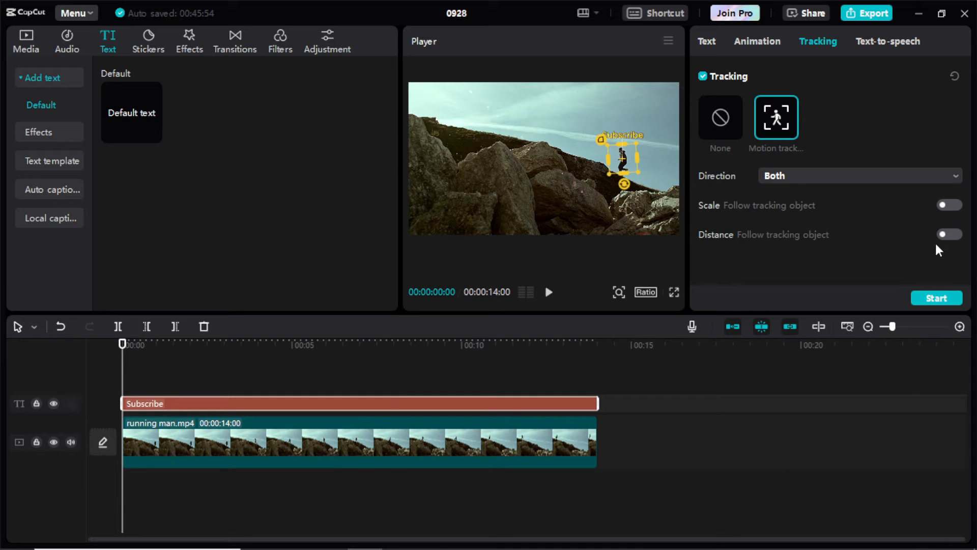
click(935, 298)
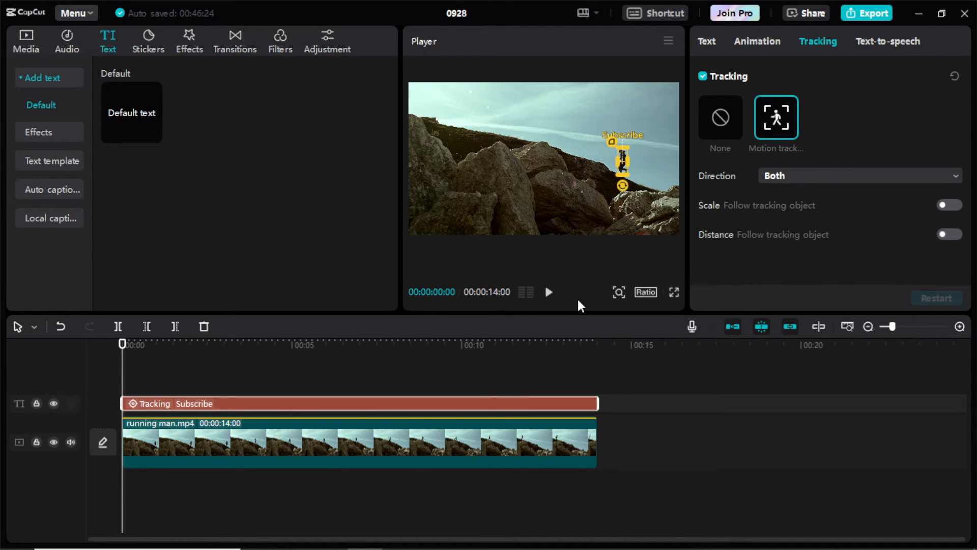
- Play the video from the Player to preview the Subscribe title following the runner
click(706, 40)
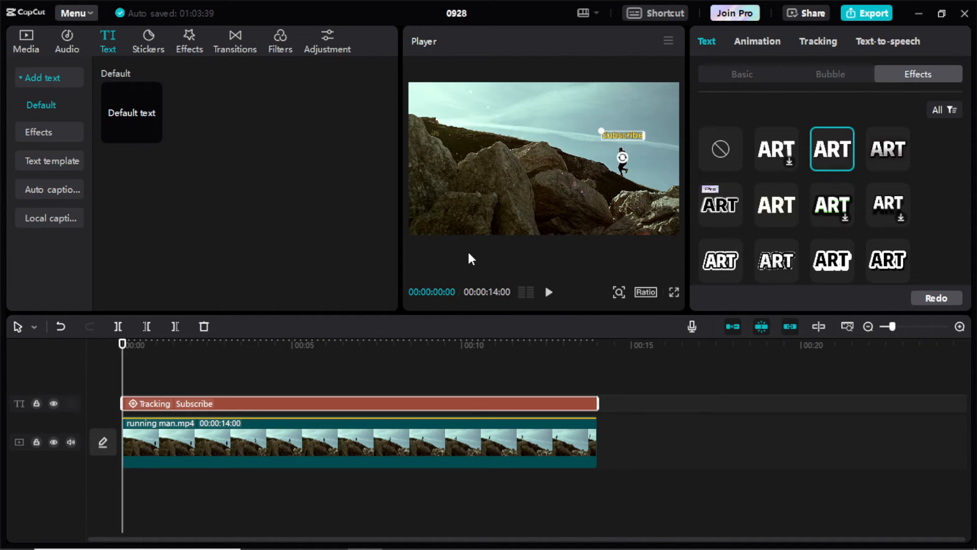
click(547, 292)
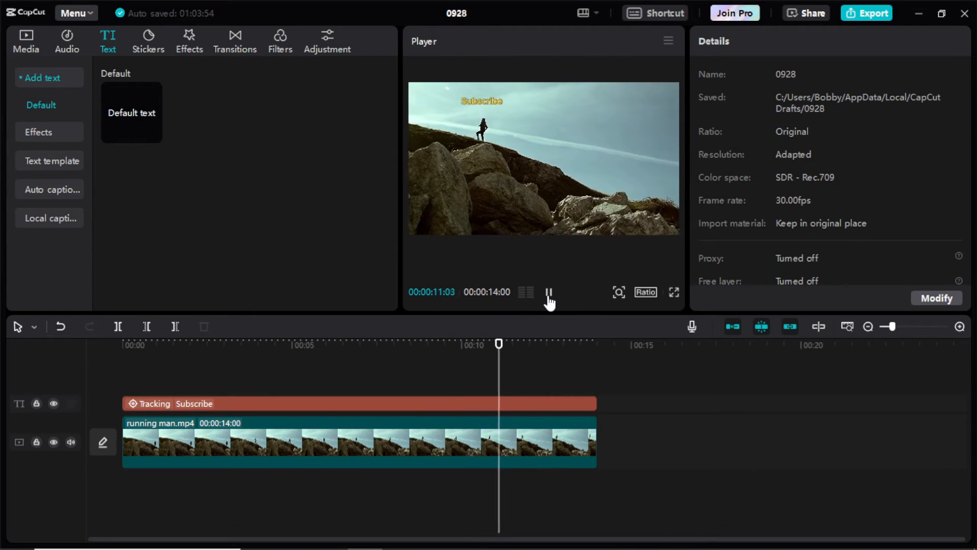
- Shrink the thumbs-up image to about 13% scale and position it beside the runner
click(26, 40)
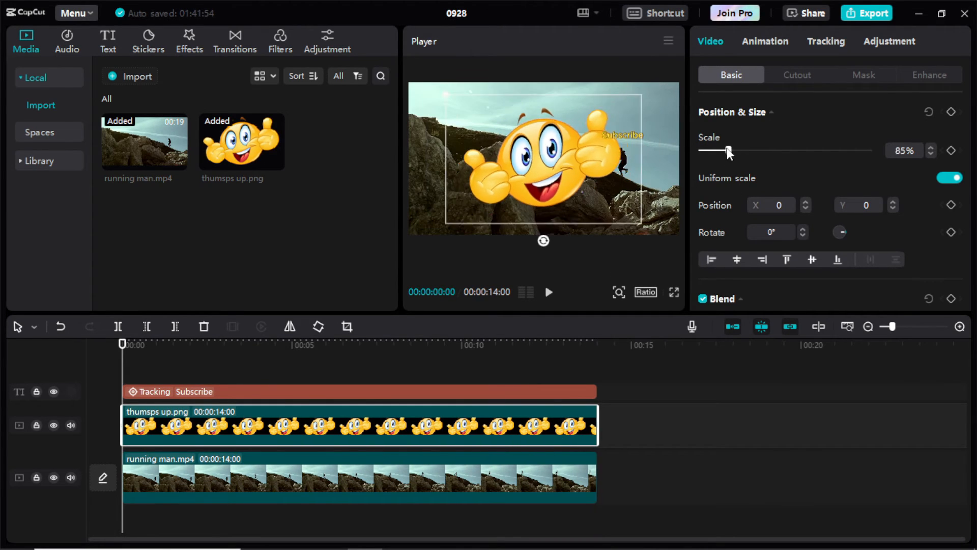
drag(729, 150, 708, 151)
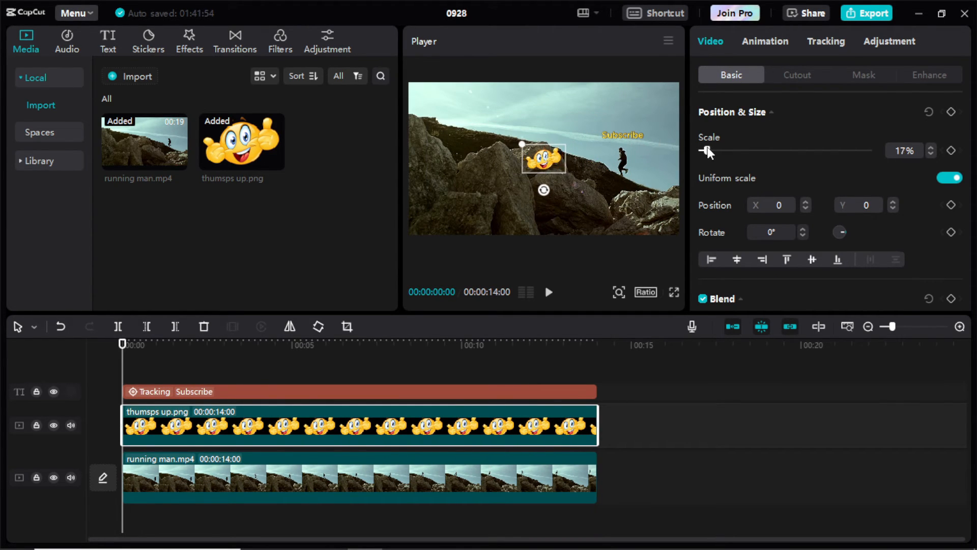
drag(542, 159, 651, 164)
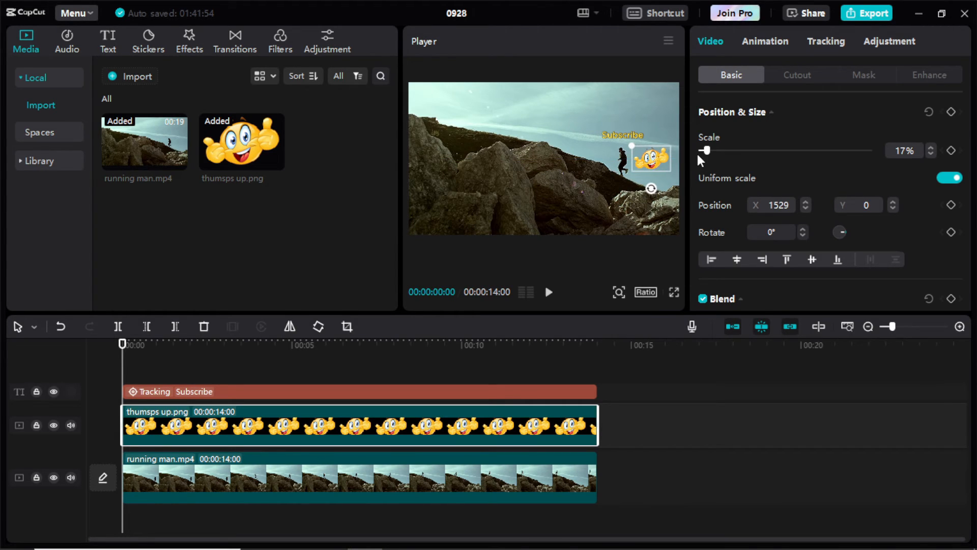
drag(708, 151, 704, 151)
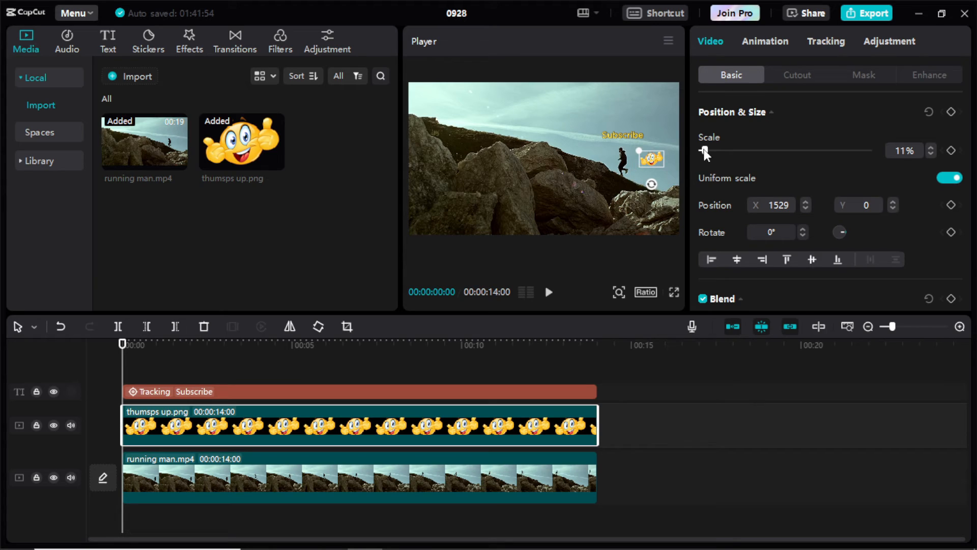
drag(703, 151, 708, 150)
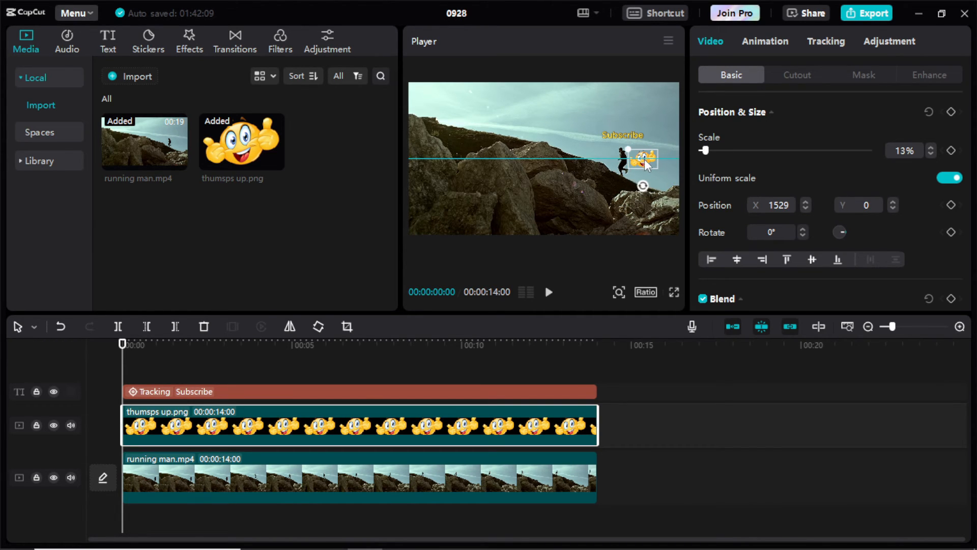
drag(645, 158, 645, 158)
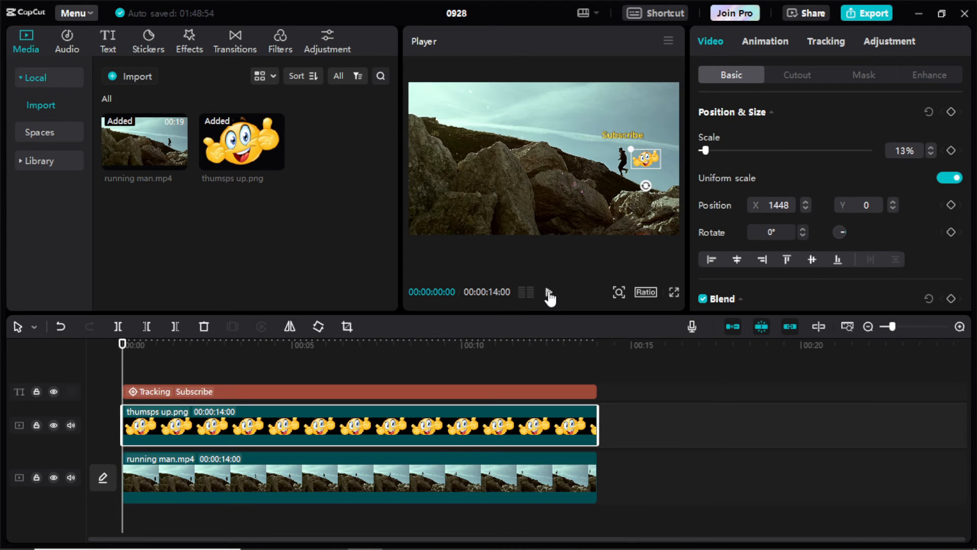
- Enable Motion tracking for the thumbs-up image, frame the runner, and start tracking
click(825, 40)
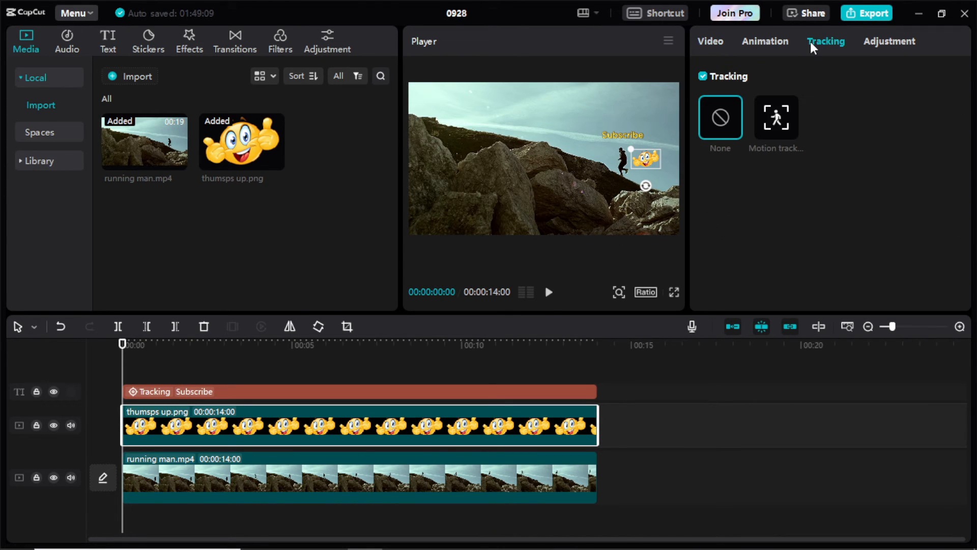
click(775, 117)
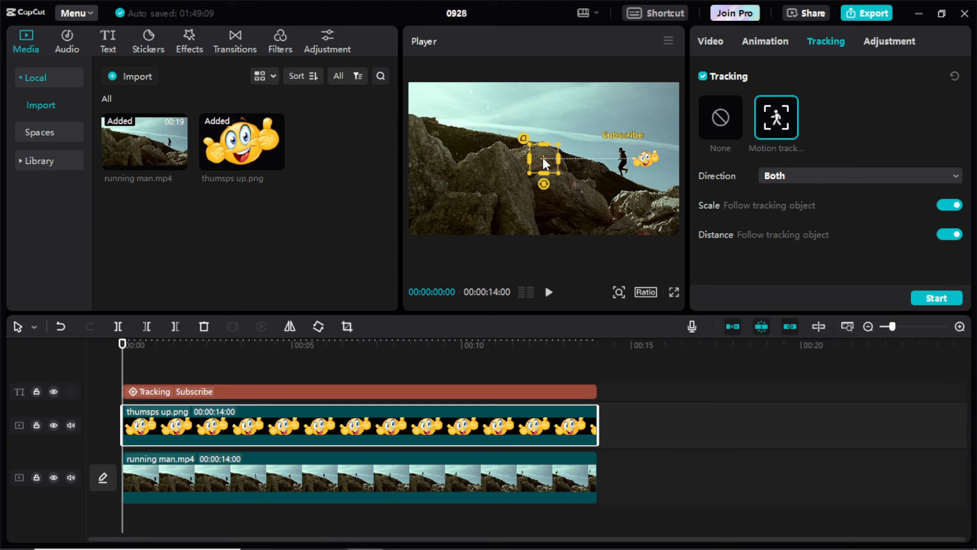
drag(543, 162, 623, 161)
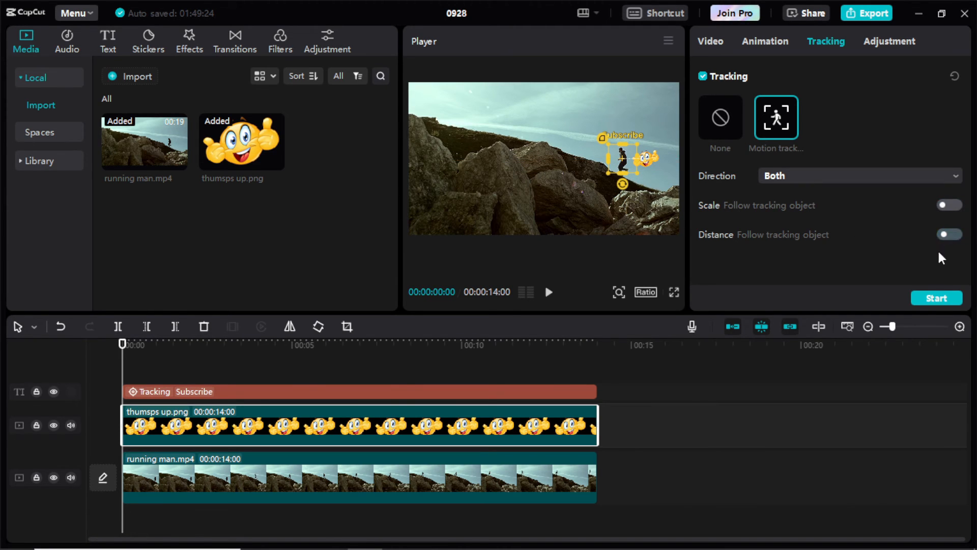
click(936, 298)
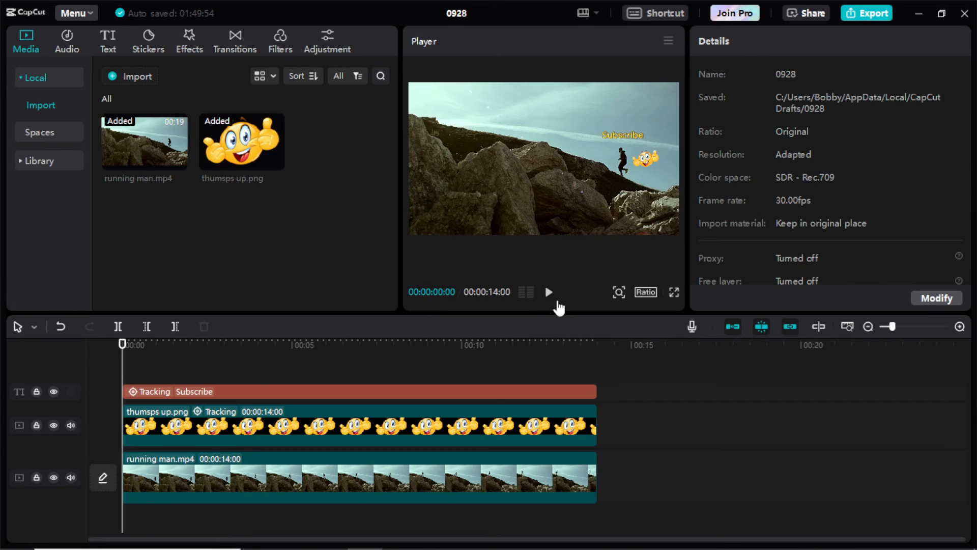
- Restore the title's accidentally removed motion tracking and play the video to preview both elements
click(547, 292)
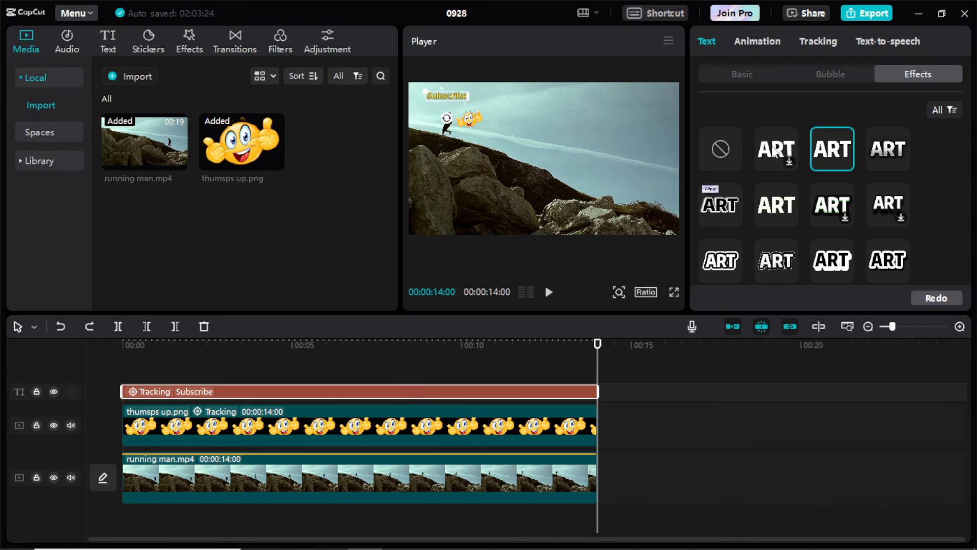
click(817, 40)
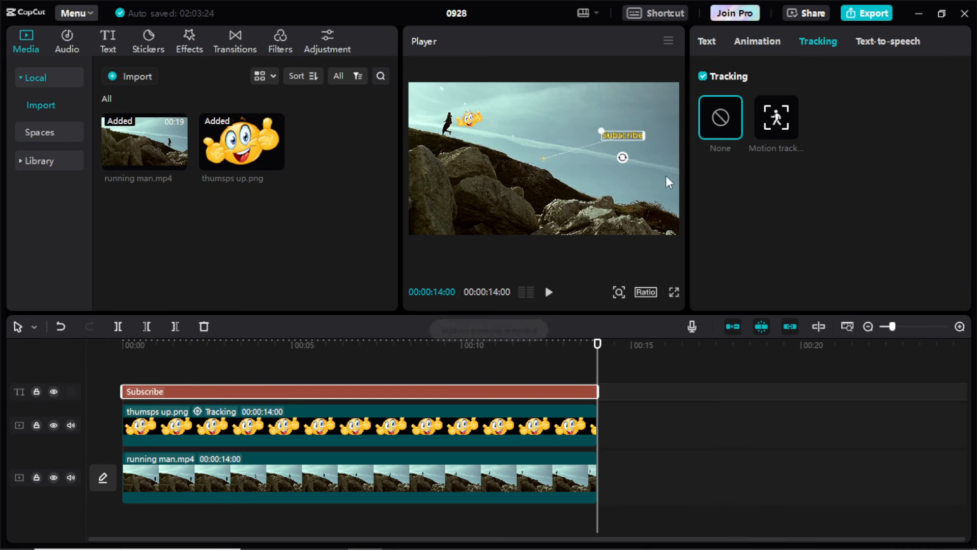
click(775, 117)
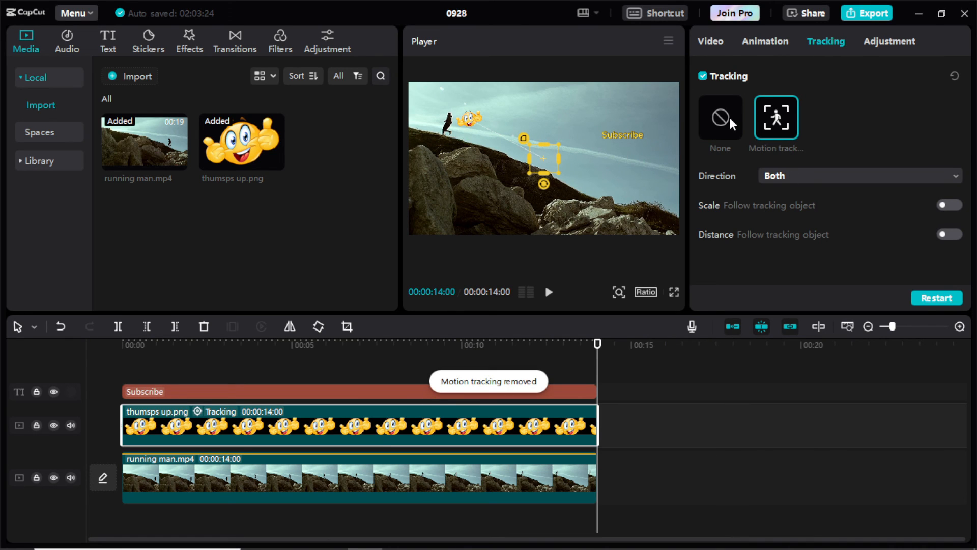
click(720, 117)
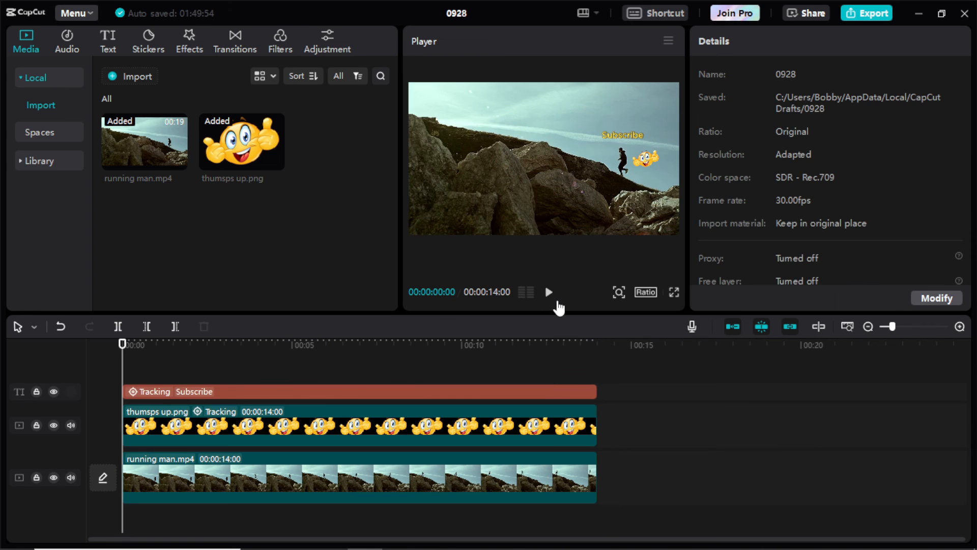
click(548, 292)
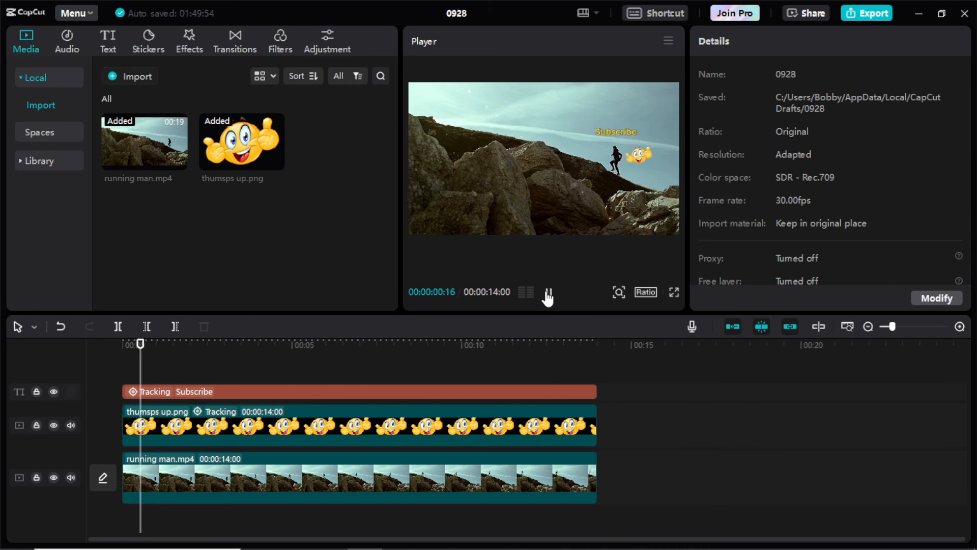